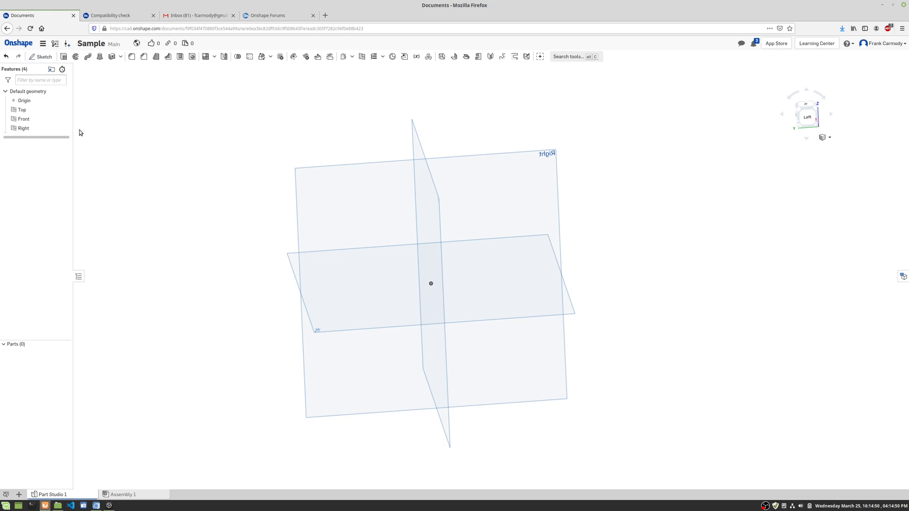
Return to the documents list and reopen the Sample document
click(18, 43)
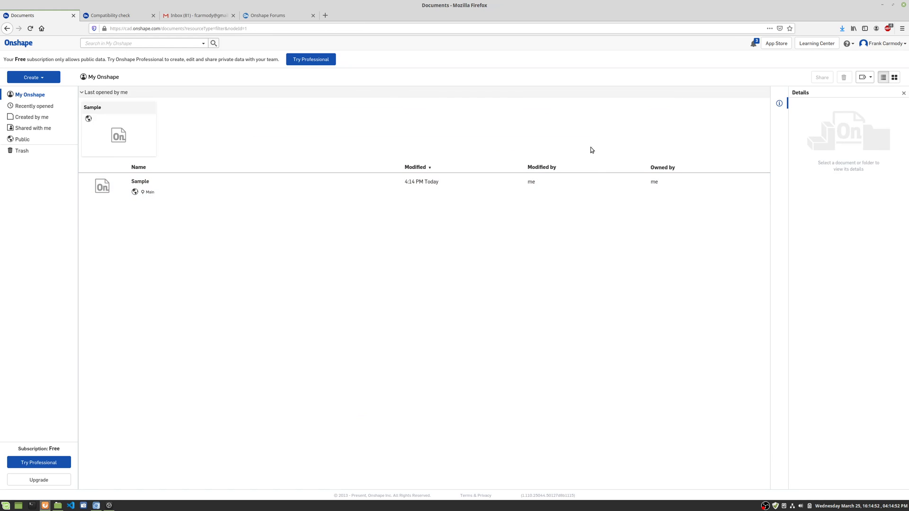
mouse_move(140, 181)
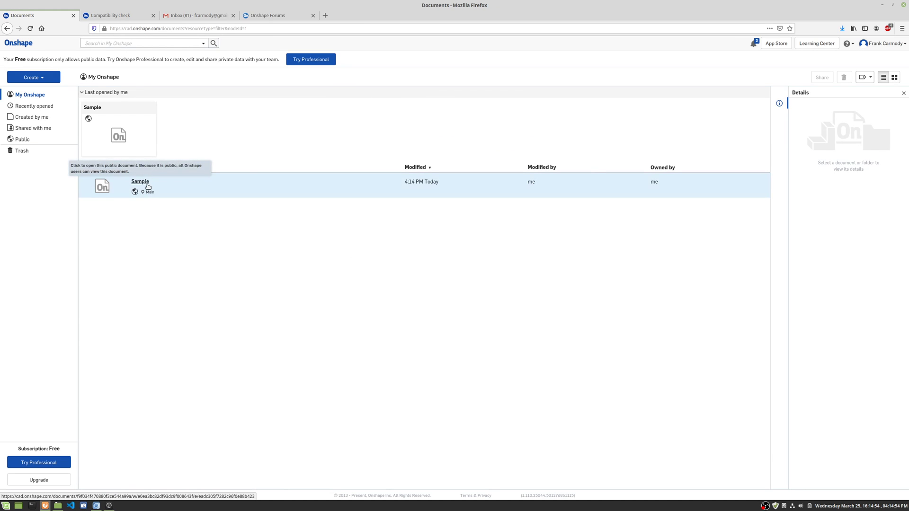
mouse_move(155, 187)
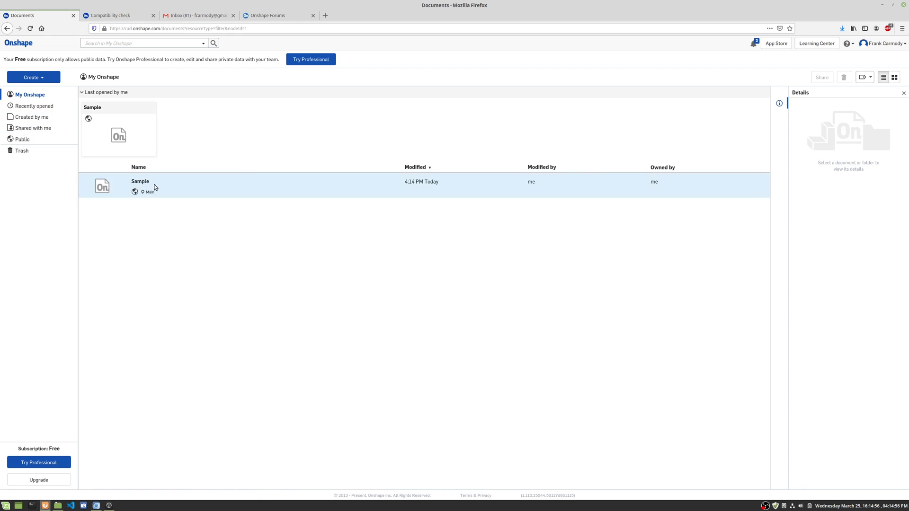
double_click(140, 181)
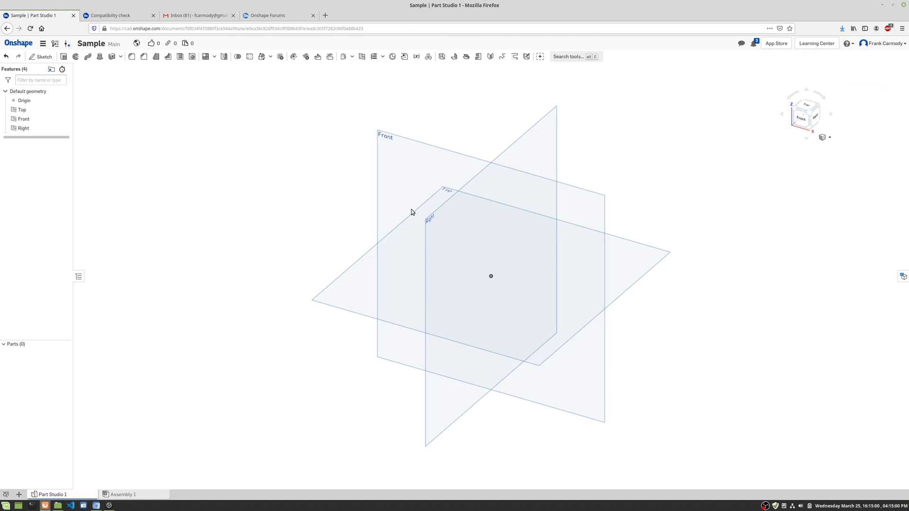
mouse_move(331, 226)
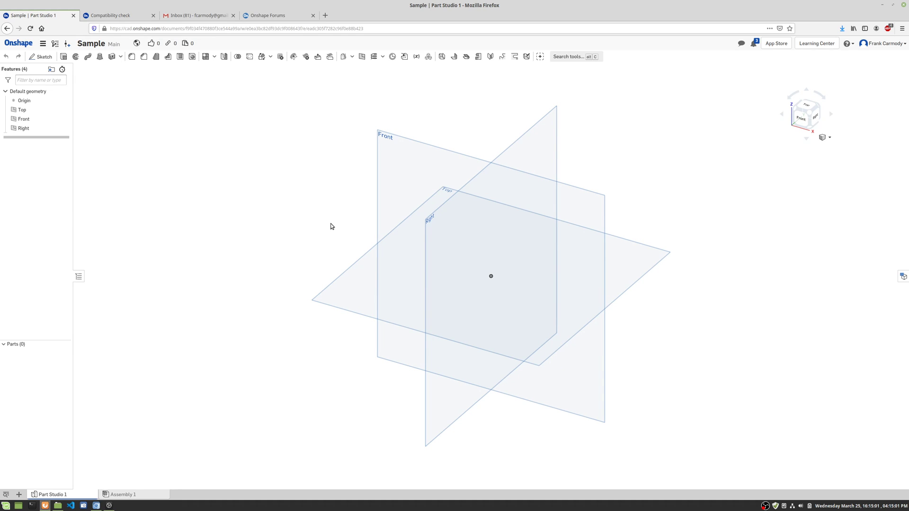
mouse_move(141, 252)
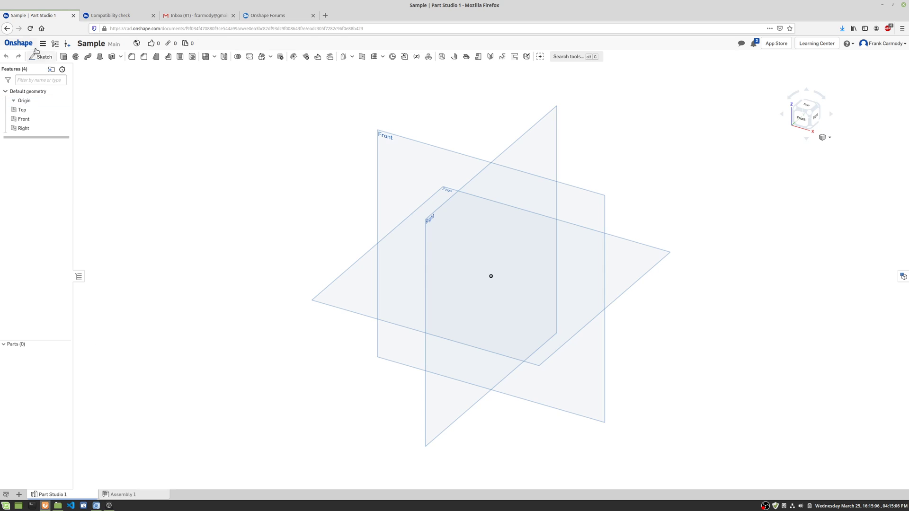
mouse_move(211, 119)
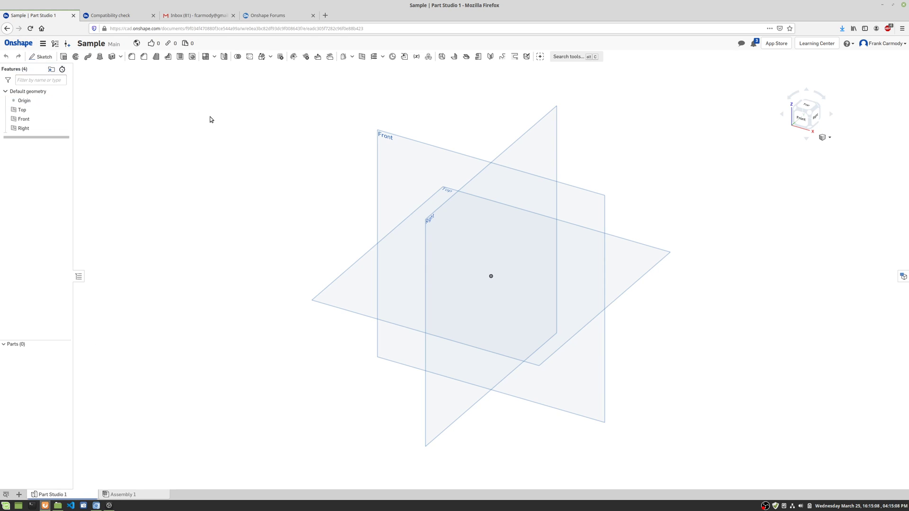
mouse_move(43, 56)
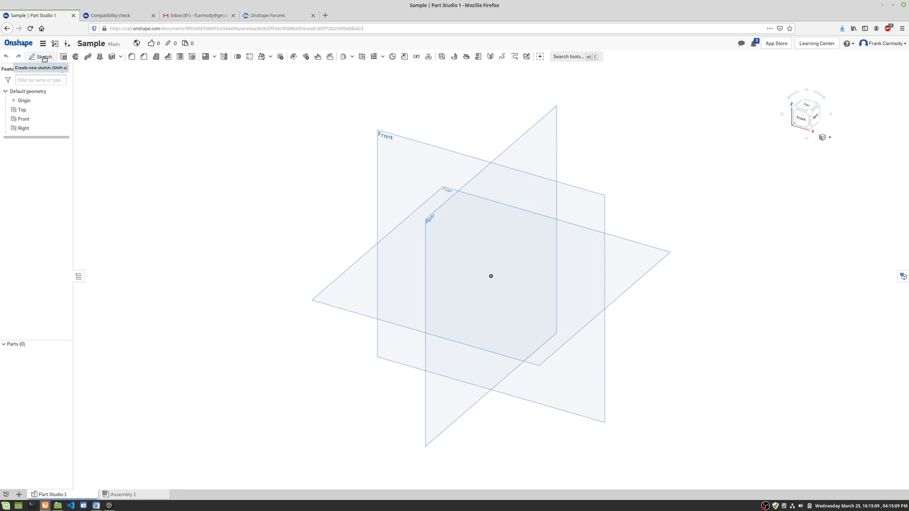
mouse_move(43, 56)
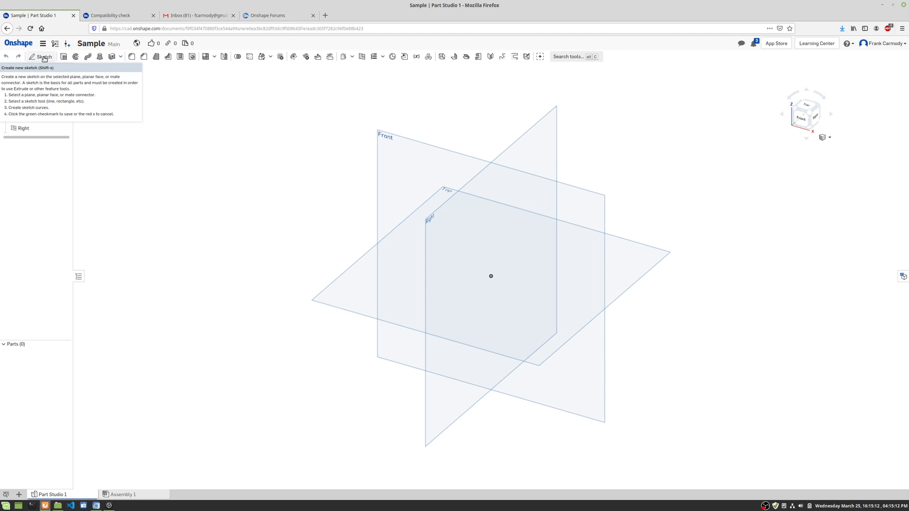
click(41, 56)
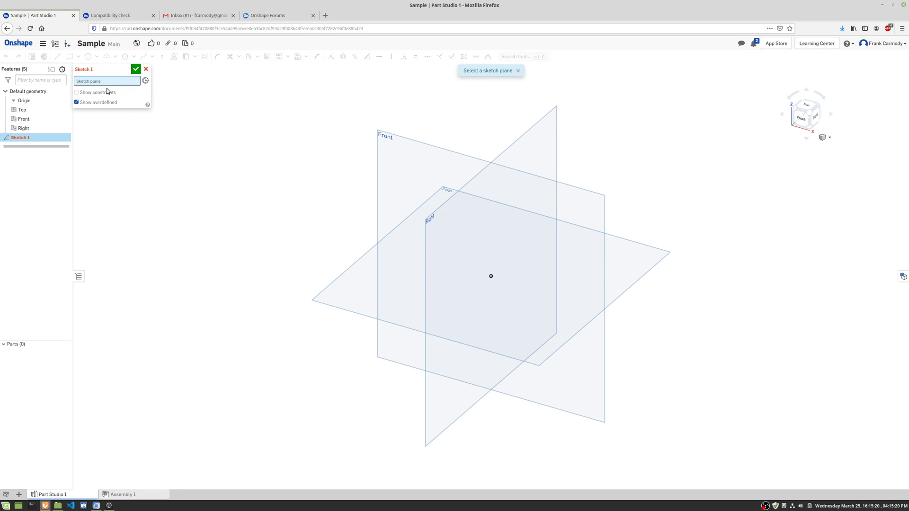
mouse_move(148, 98)
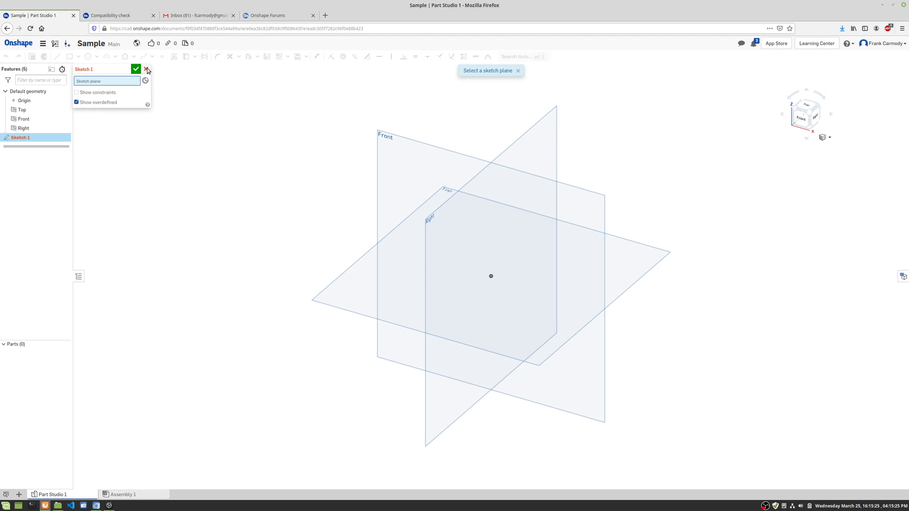
click(147, 69)
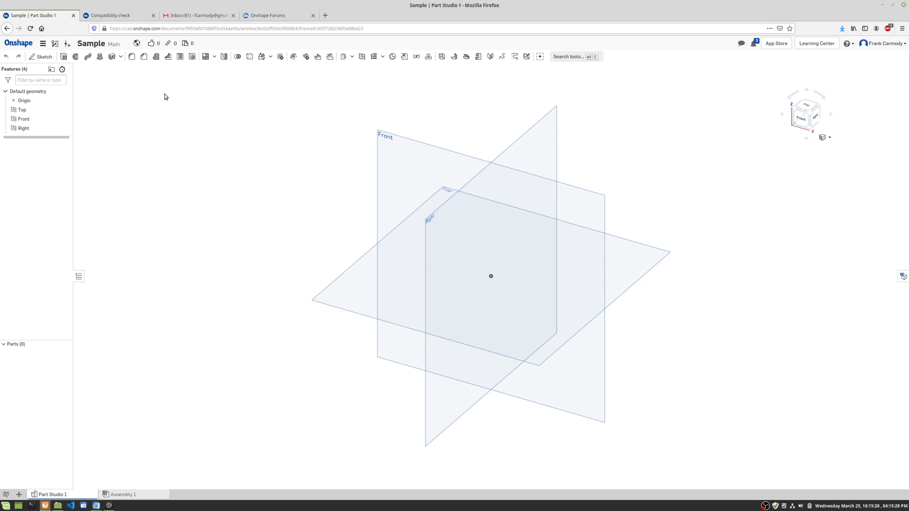
mouse_move(160, 100)
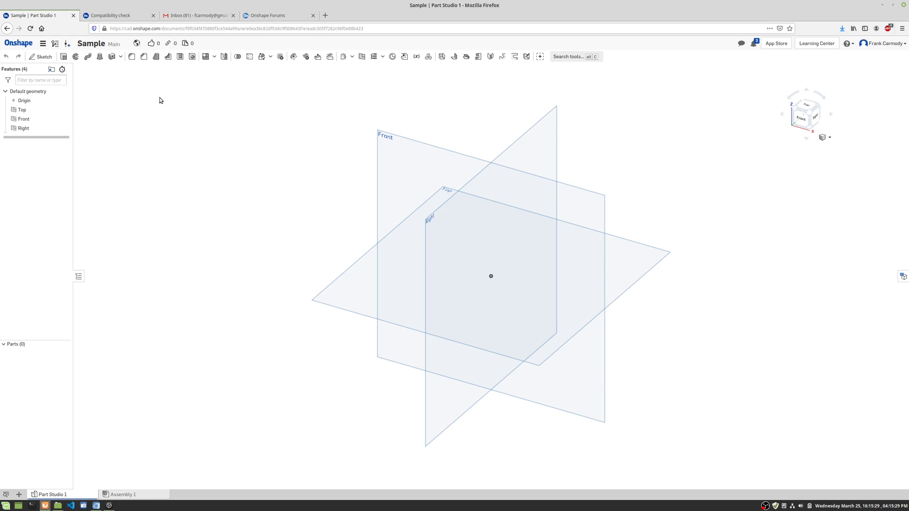
mouse_move(40, 56)
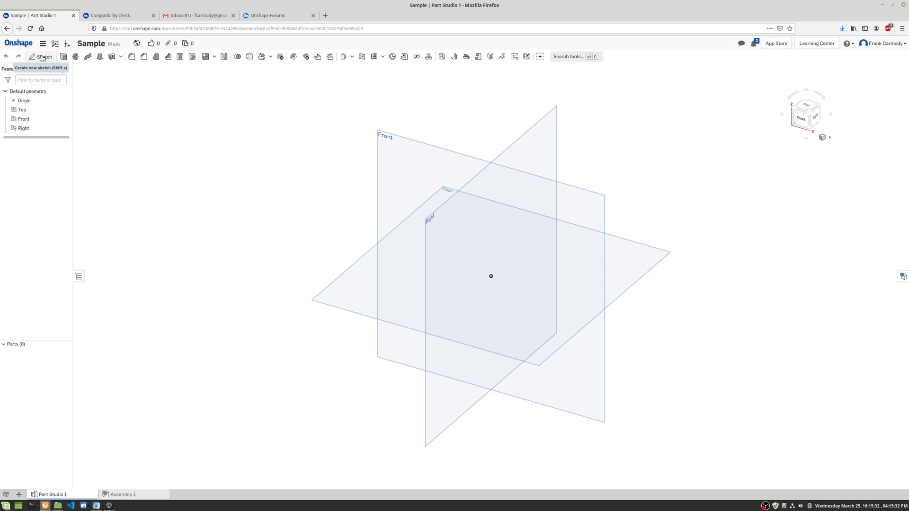
click(42, 57)
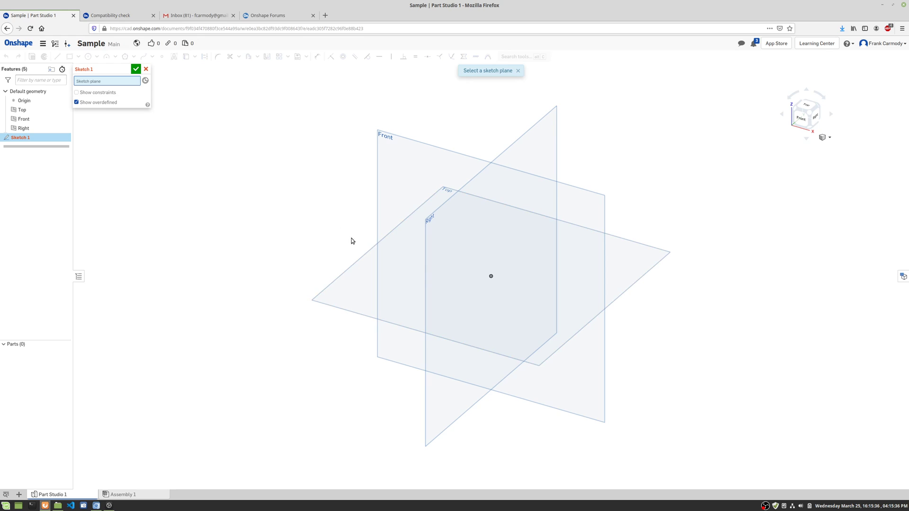
mouse_move(360, 266)
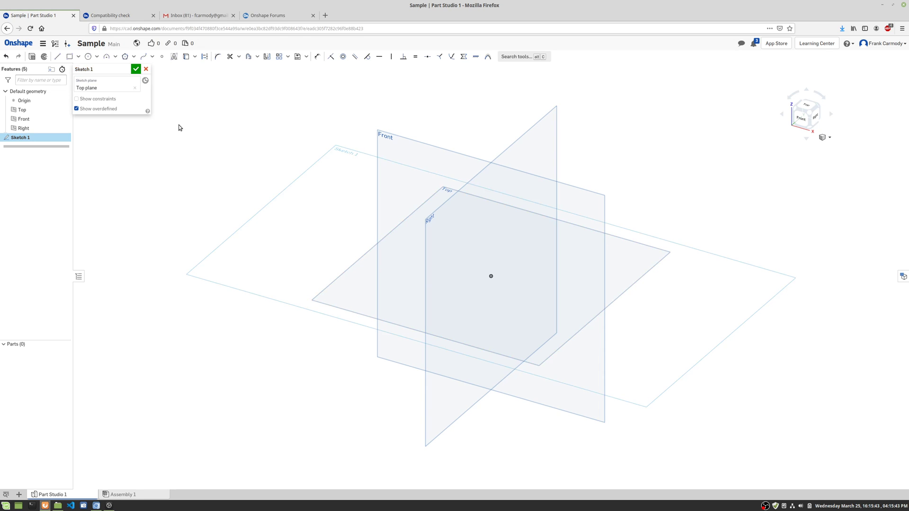
mouse_move(346, 194)
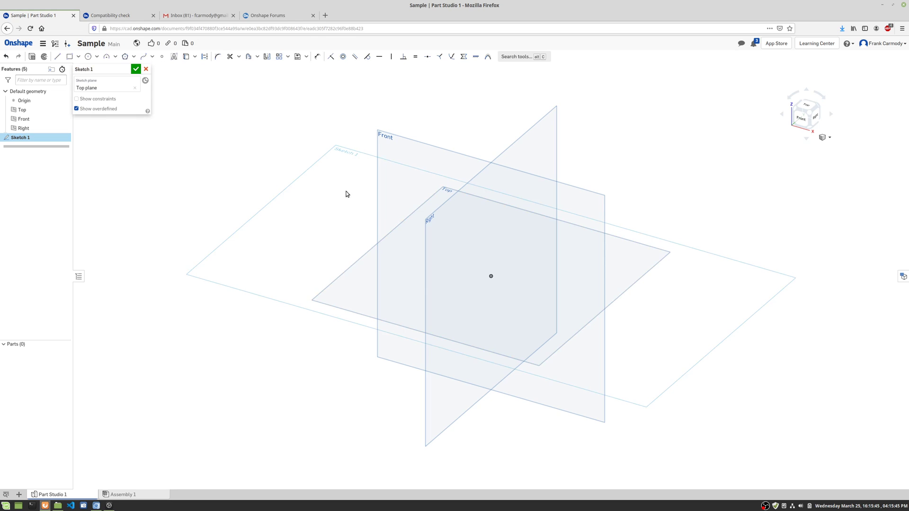
mouse_move(236, 123)
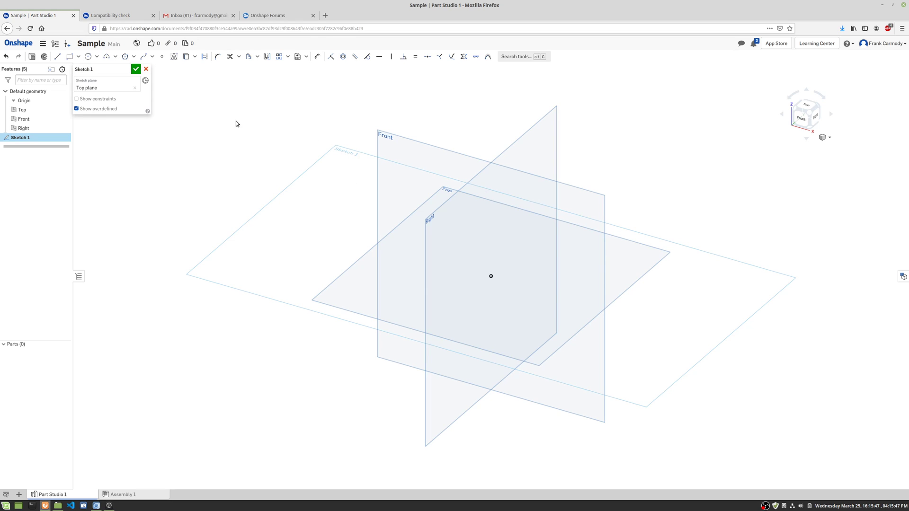
mouse_move(150, 69)
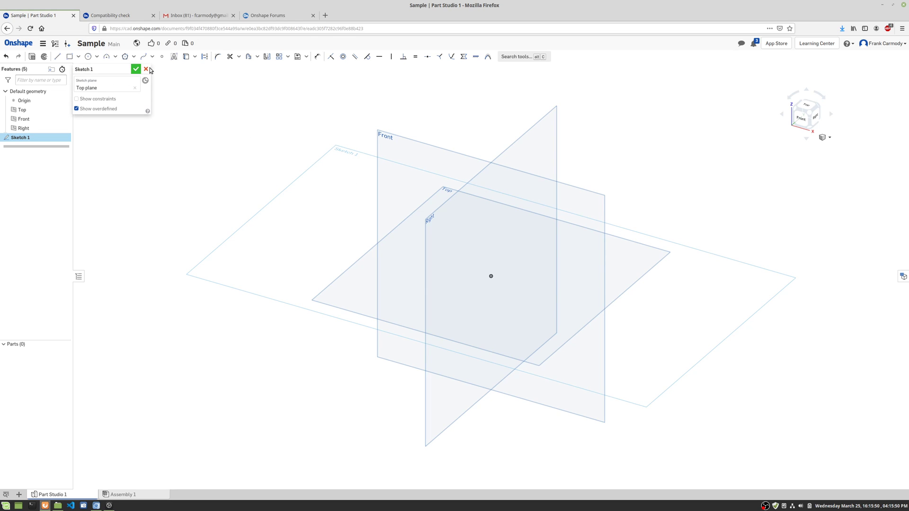
click(145, 69)
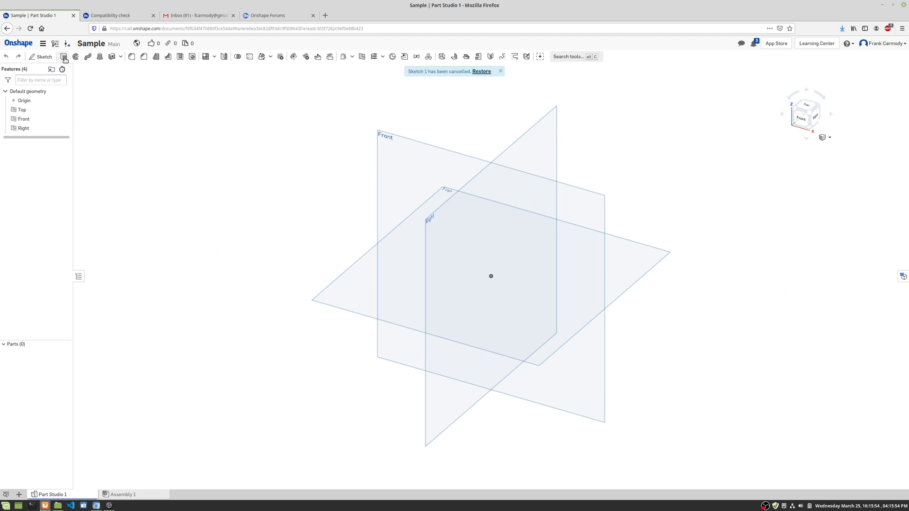
Restore the cancelled Top-plane sketch and hide the default planes
click(64, 56)
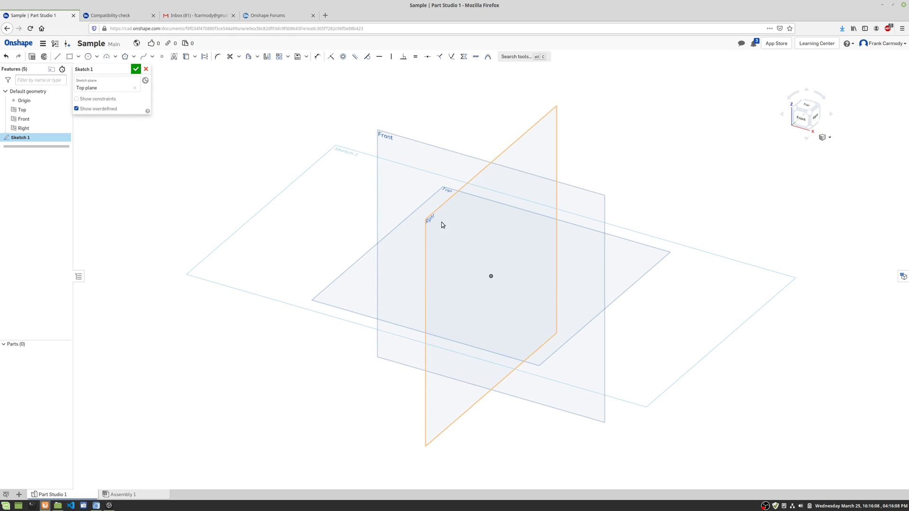
mouse_move(515, 160)
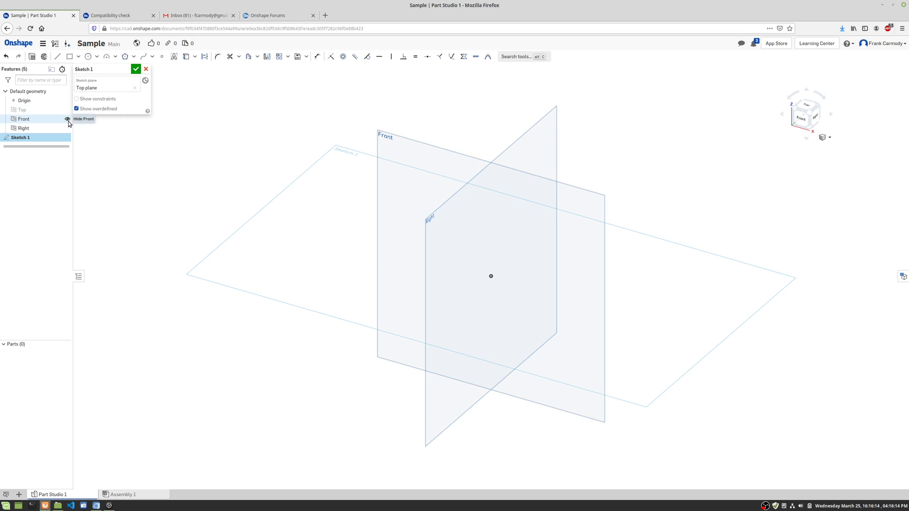
click(68, 119)
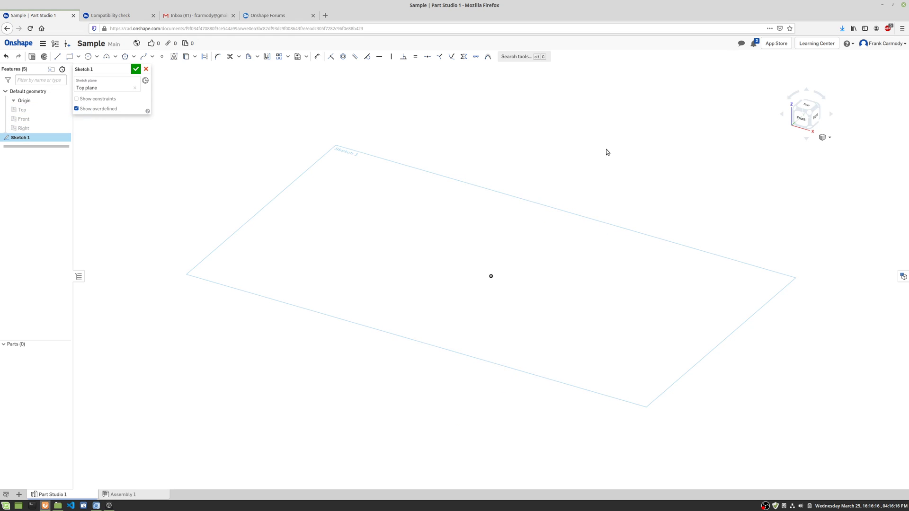
mouse_move(668, 163)
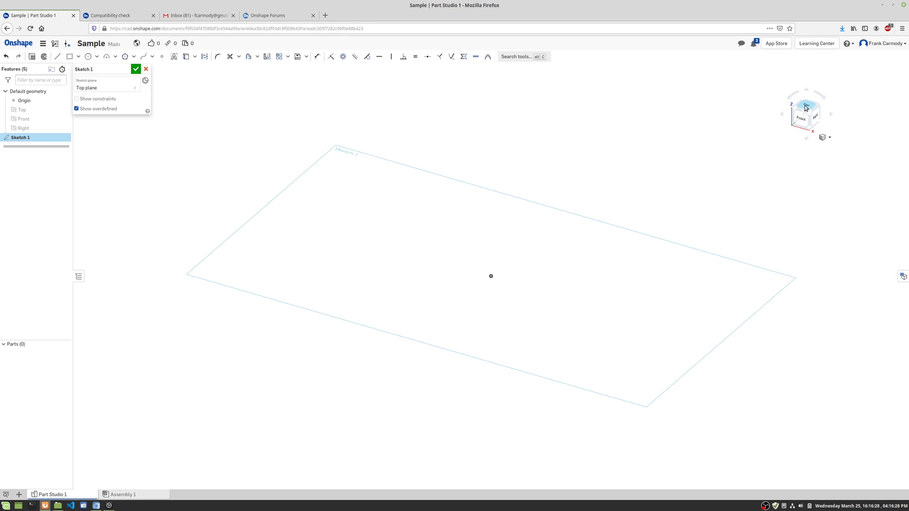
View the Top-plane sketch straight down using the view cube's Top face
click(805, 108)
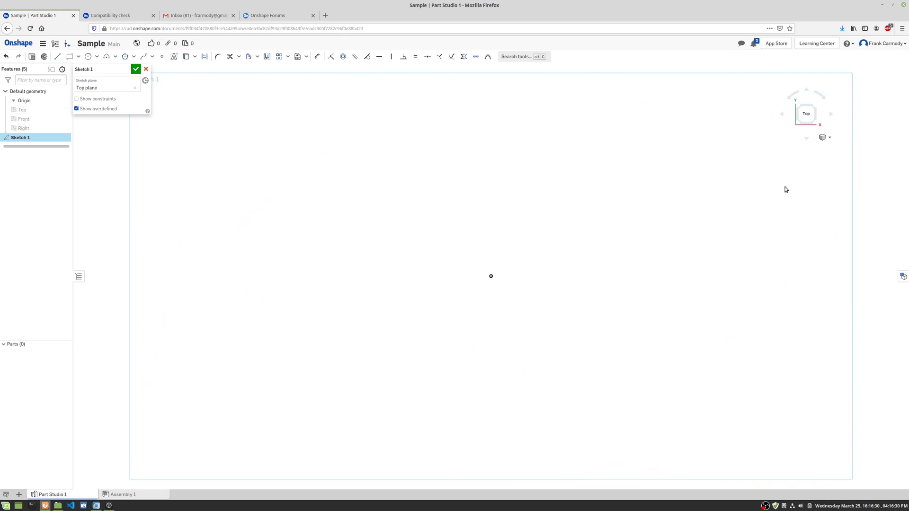
mouse_move(489, 198)
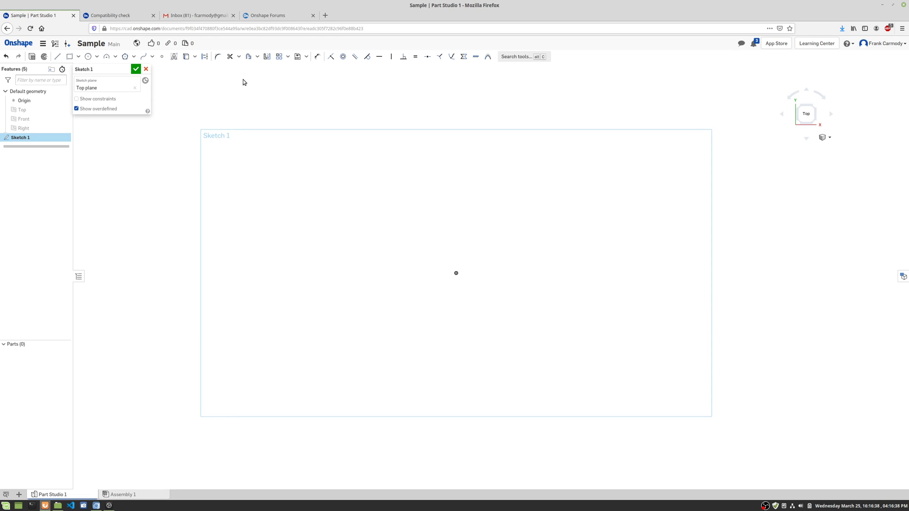
mouse_move(369, 126)
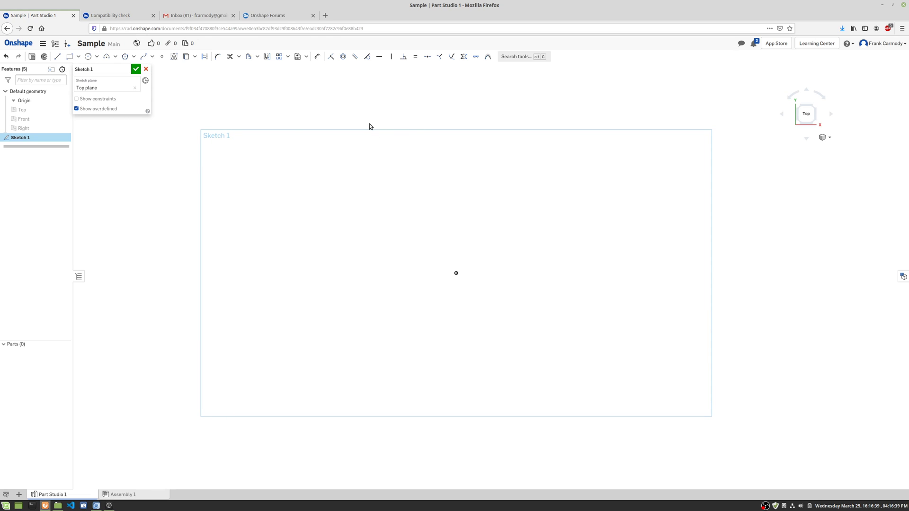
mouse_move(301, 99)
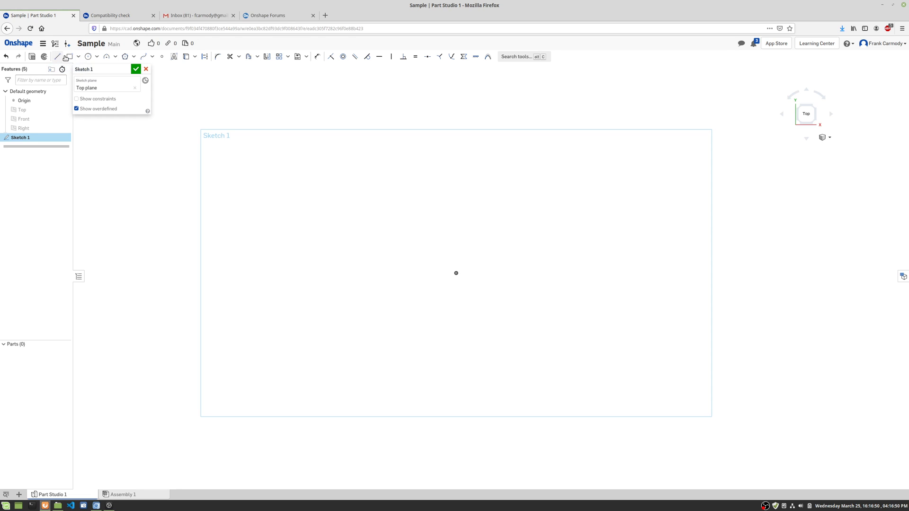
mouse_move(69, 57)
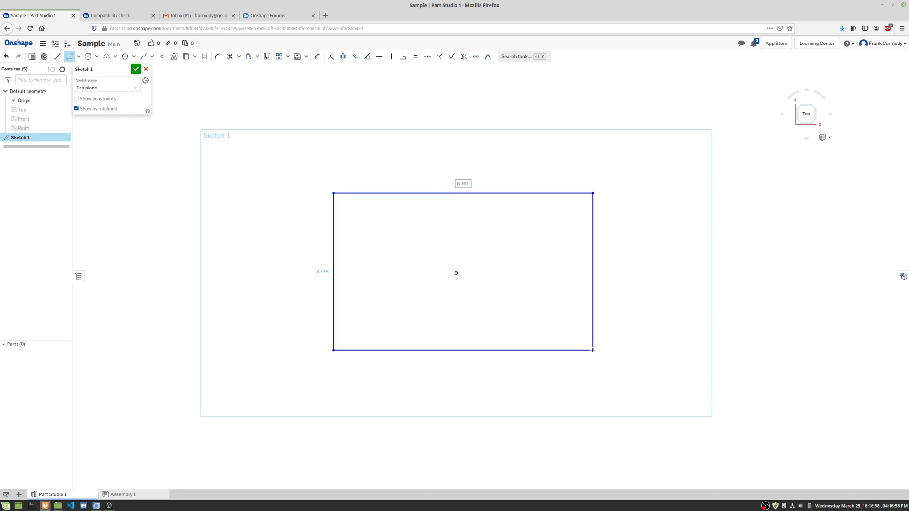
Place the rectangle's opposite corner to form a roughly 6 by 3.7 rectangle around the origin
click(456, 273)
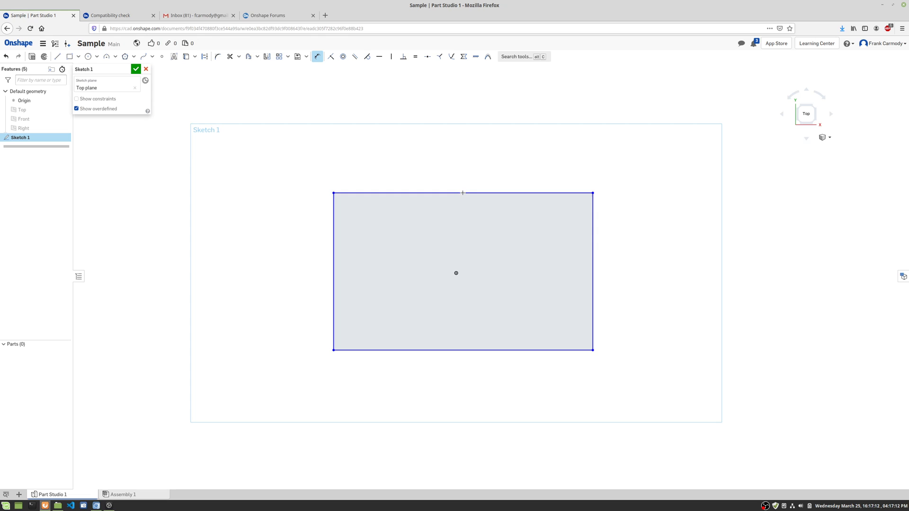
click(462, 193)
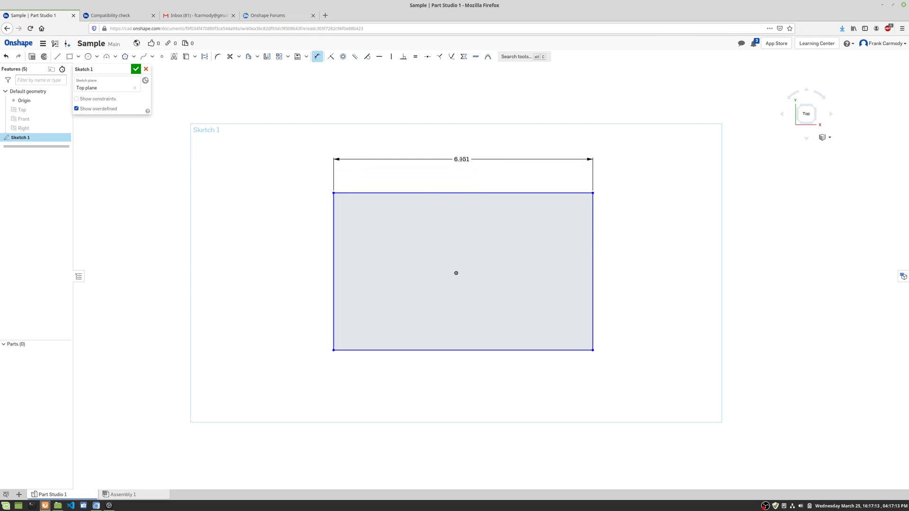
double_click(459, 159)
text(6)
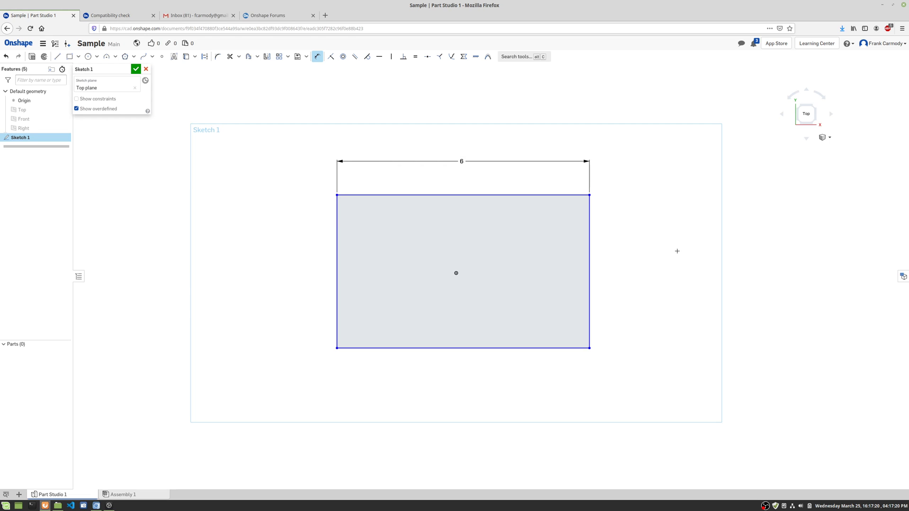
mouse_move(707, 364)
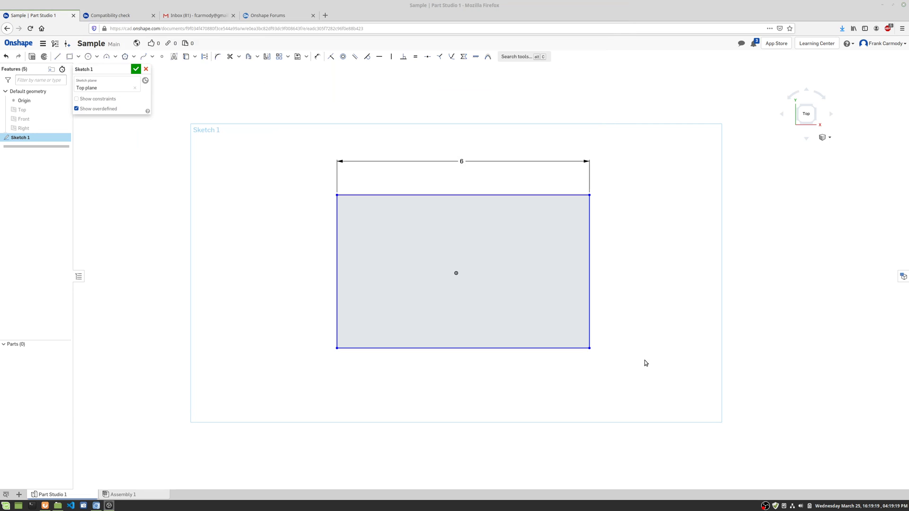
click(413, 286)
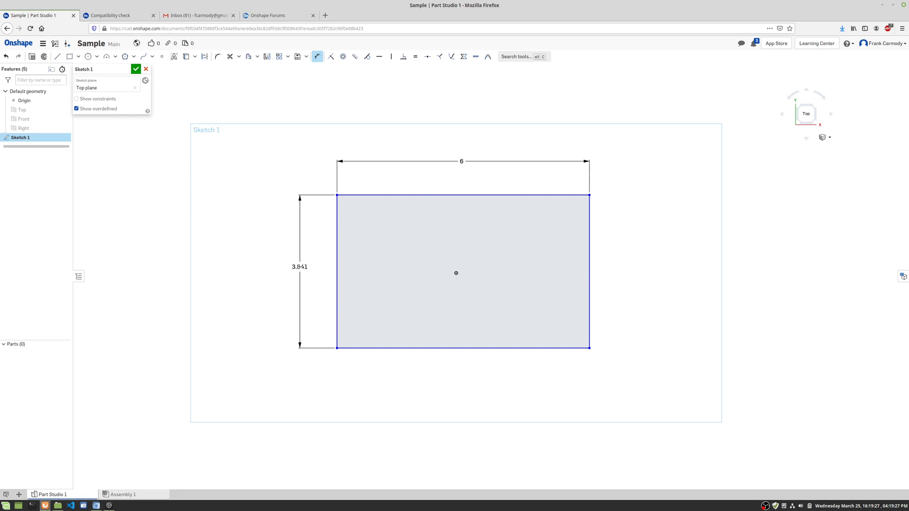
Edit the rectangle's height dimension to 4 in
double_click(300, 267)
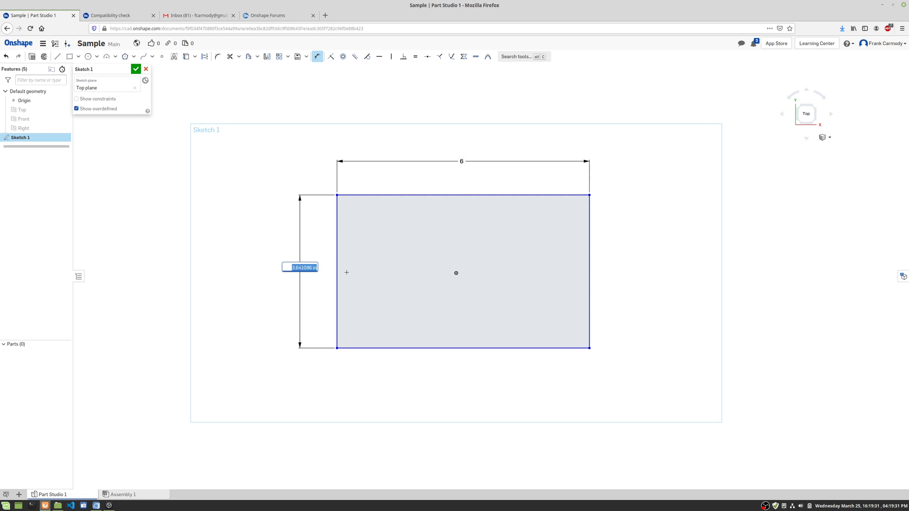
text(4)
key(Return)
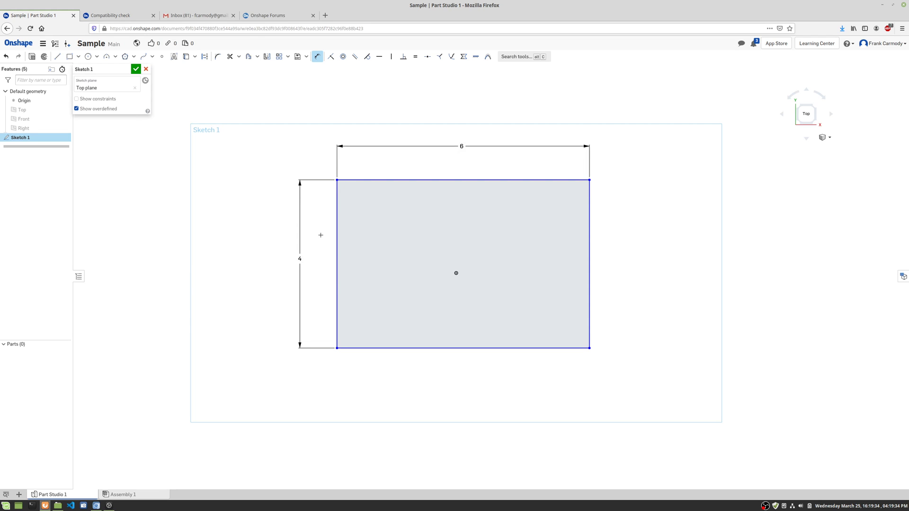
mouse_move(303, 87)
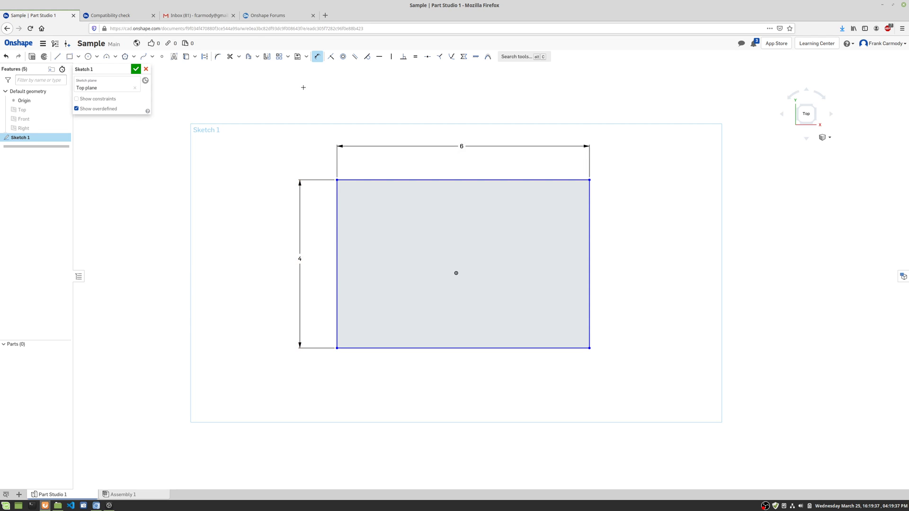
mouse_move(320, 72)
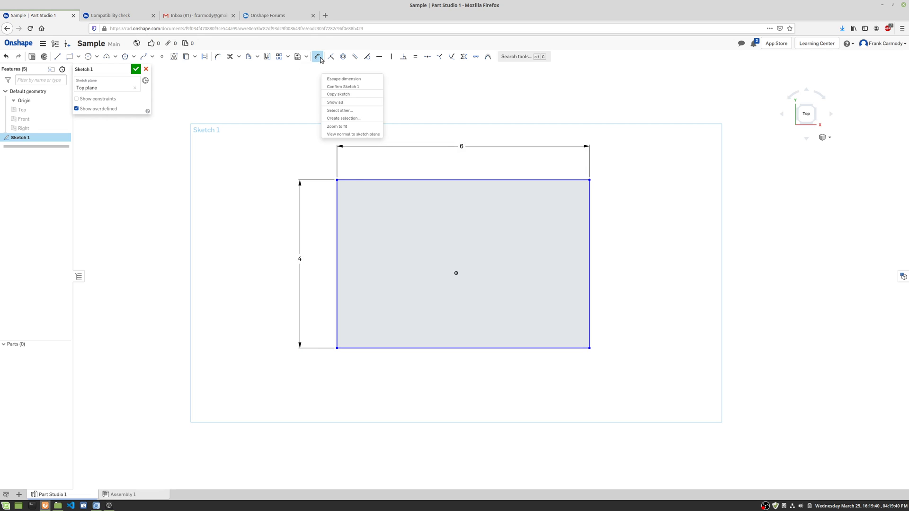
Stop dimensioning and re-edit the height dimension to 3 in
click(313, 248)
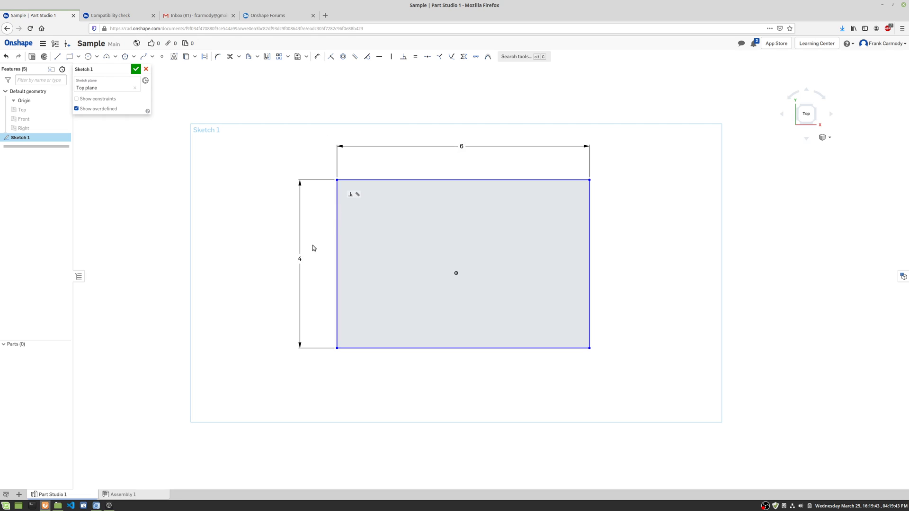
click(299, 257)
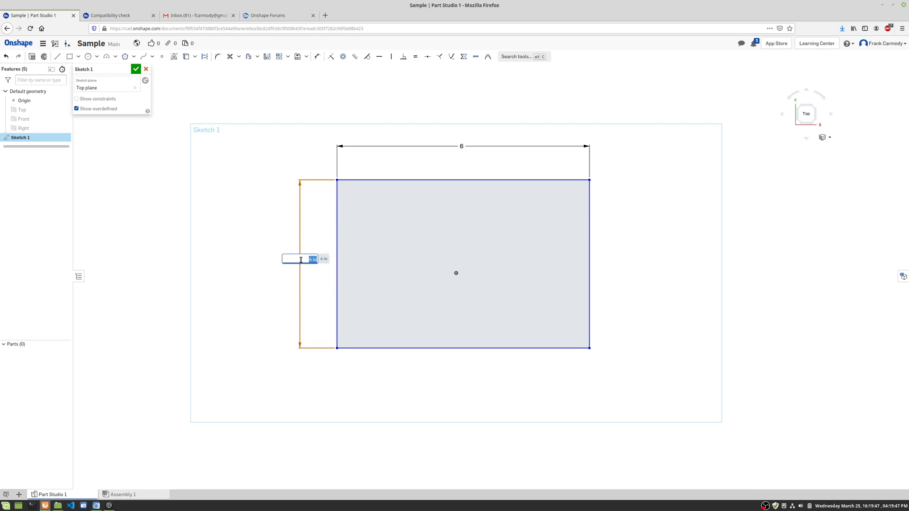
text(3)
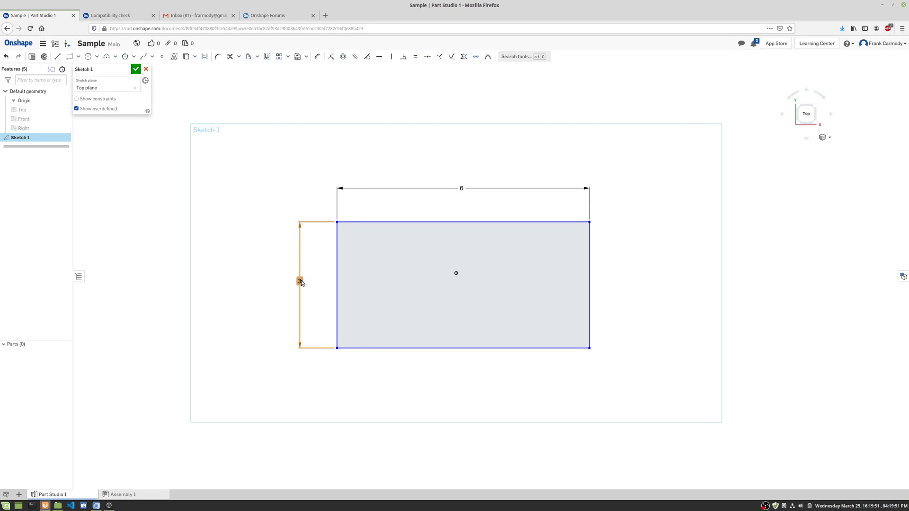
Delete the height dimension via its context menu, leaving only the 6 in width
right_click(299, 281)
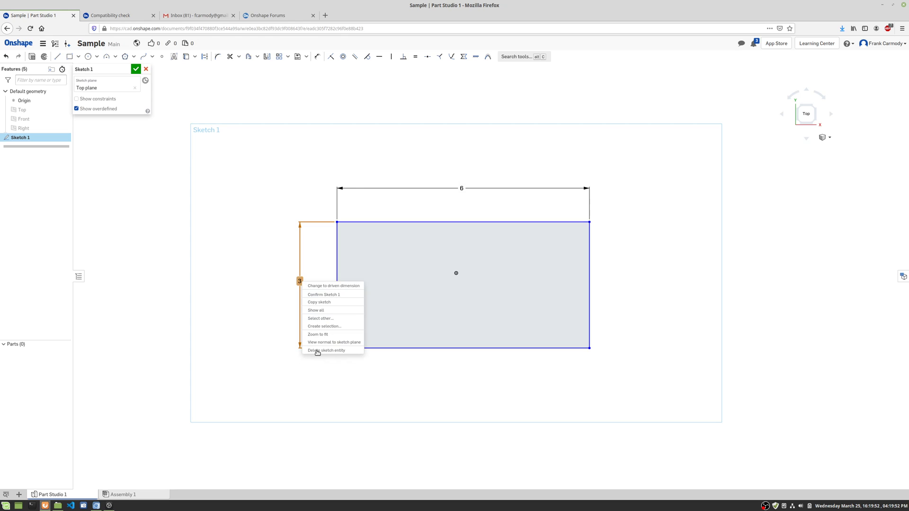
click(326, 350)
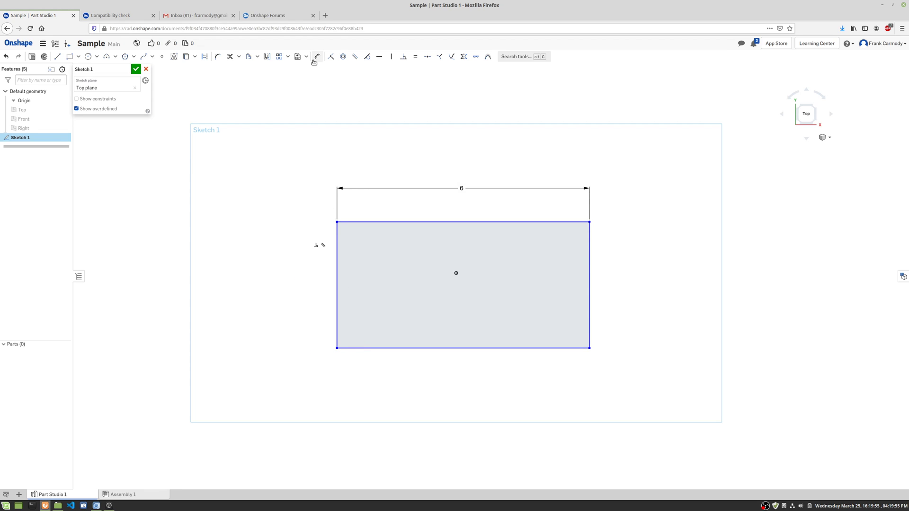
click(317, 57)
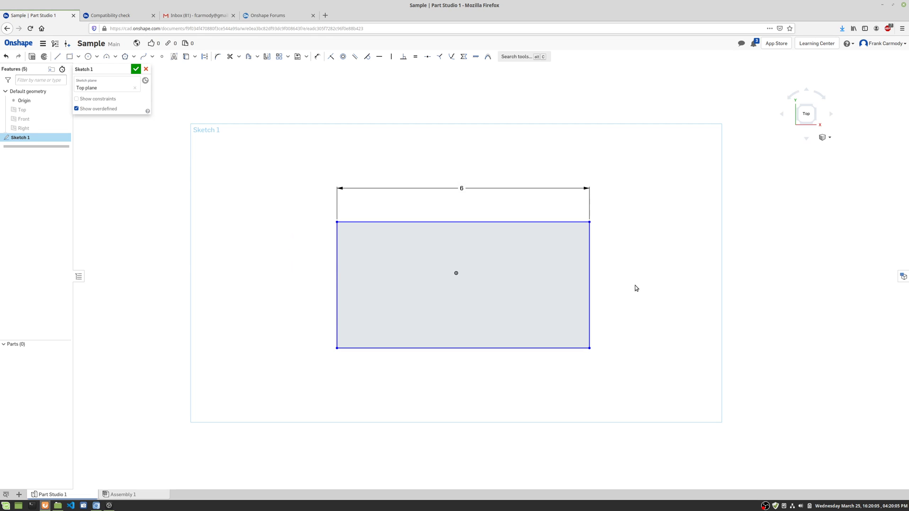
Restart the Dimension tool and re-add a 3 in vertical dimension on the left edge
click(316, 56)
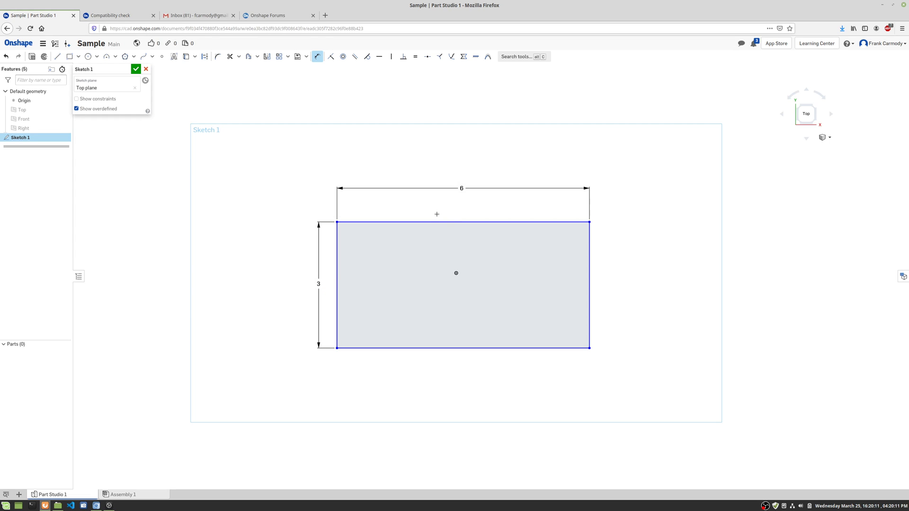
mouse_move(190, 113)
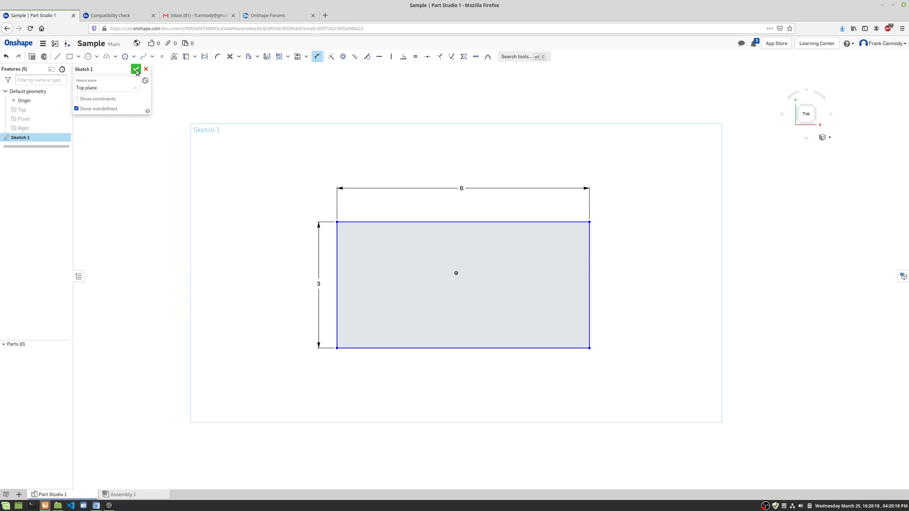
Close Sketch 1 and show the Front and other default planes again
click(136, 69)
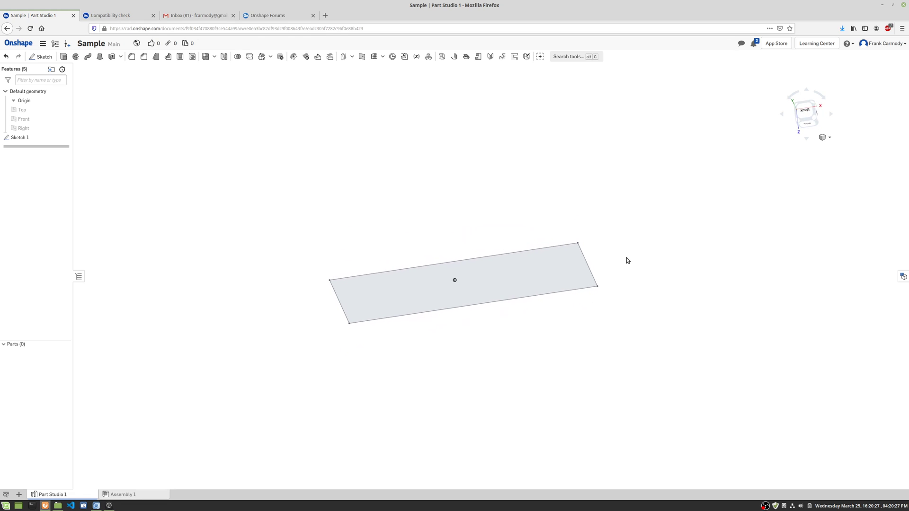
click(23, 128)
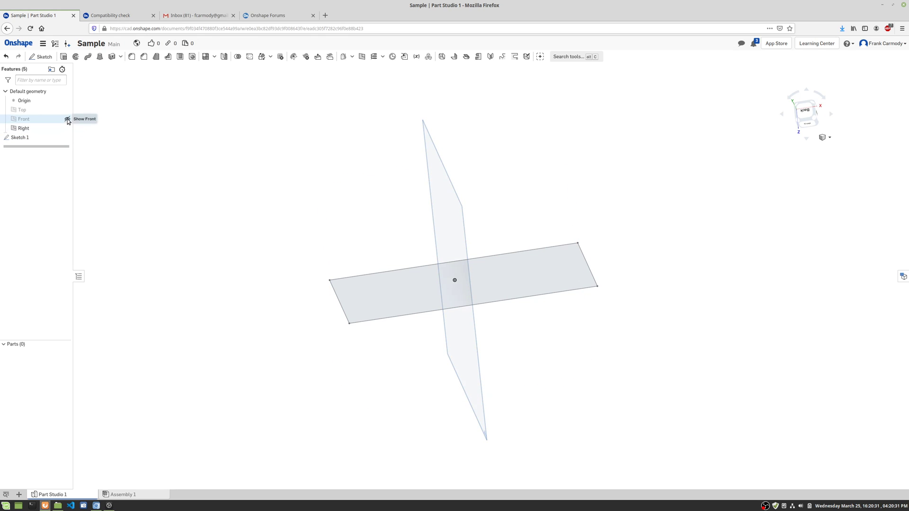
click(67, 119)
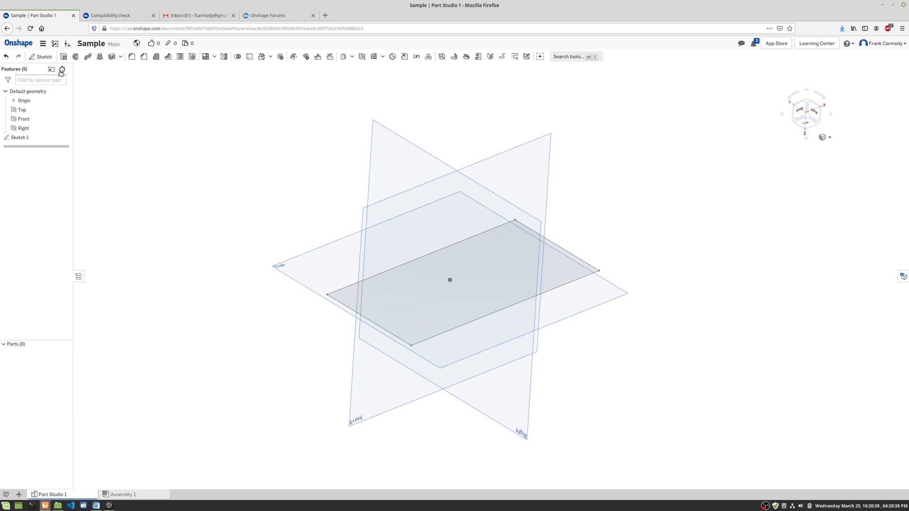
mouse_move(63, 56)
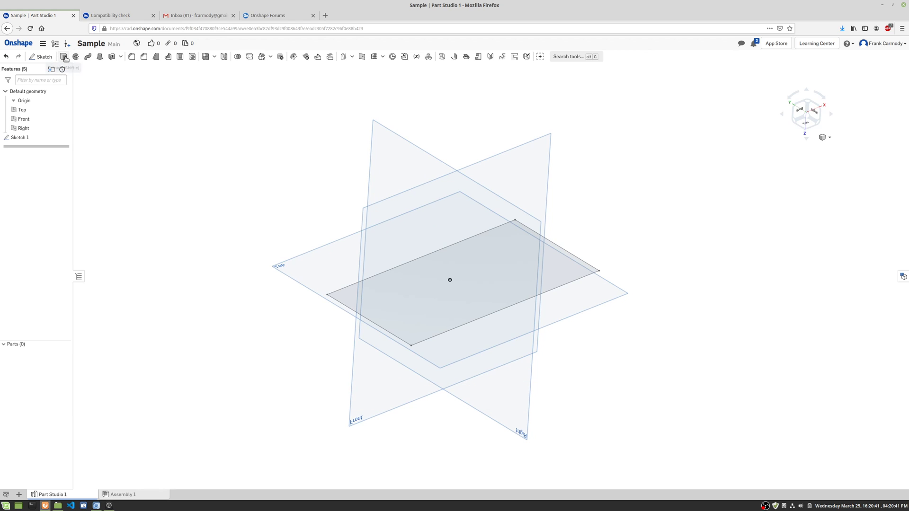
Create Extrude 1 using the Sketch 1 rectangle face, previewing Part 1
click(88, 57)
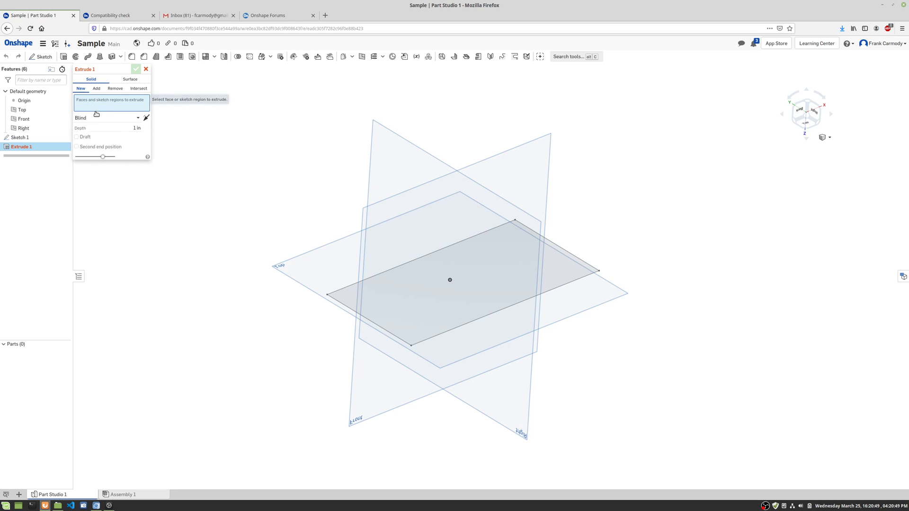
mouse_move(109, 107)
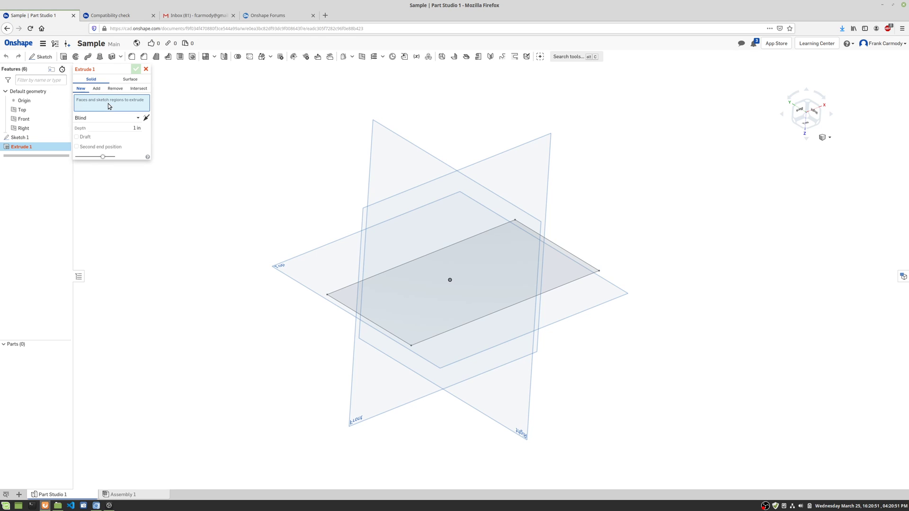
mouse_move(118, 106)
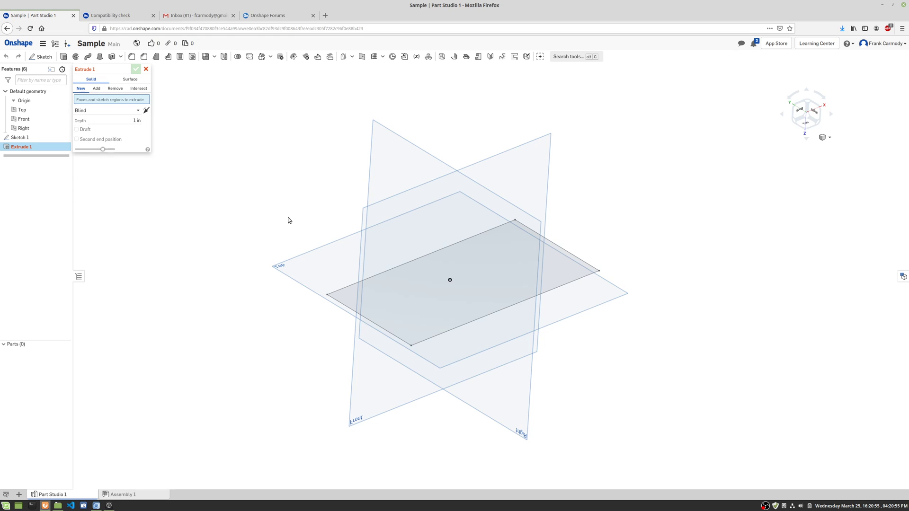
click(449, 279)
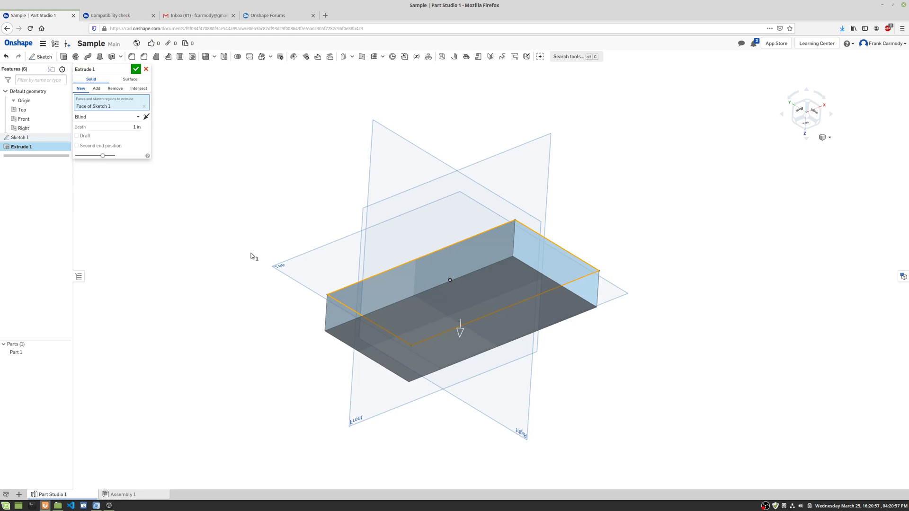
mouse_move(805, 124)
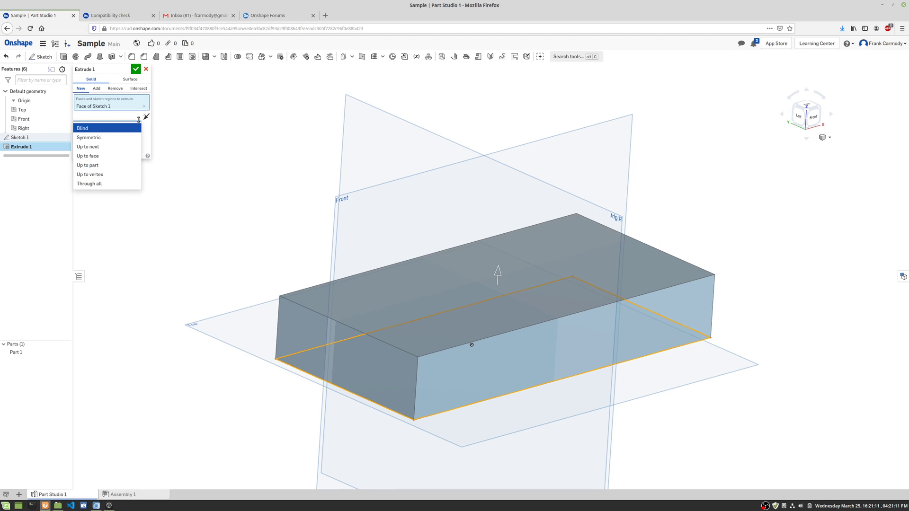
Keep the Blind end type and select the Depth value to replace it with a larger depth
click(83, 127)
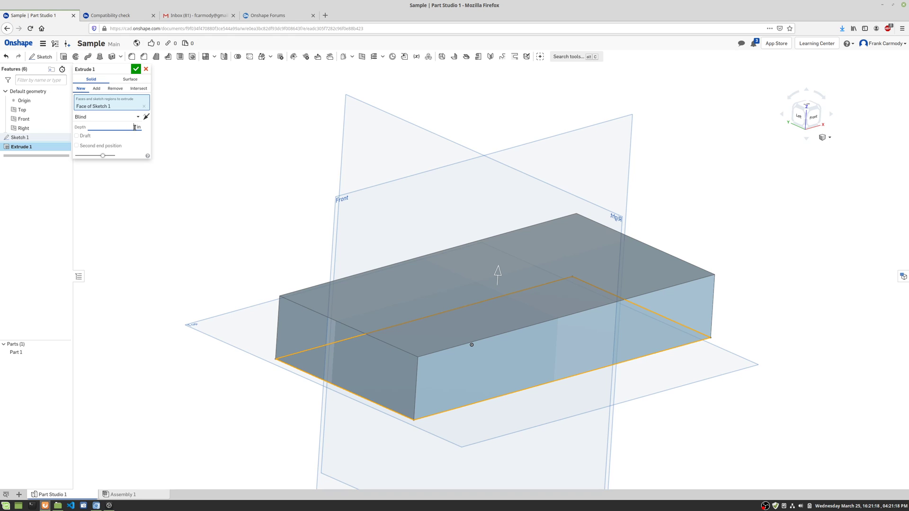
triple_click(133, 126)
text(6)
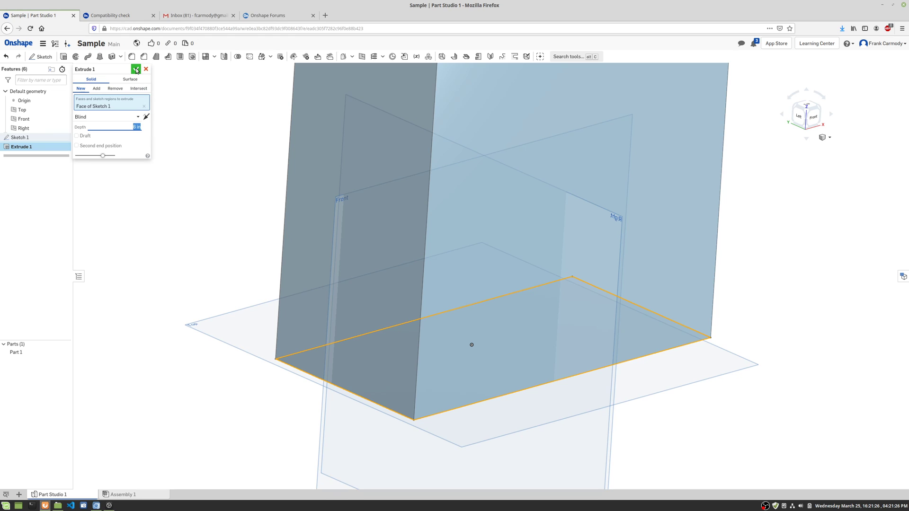
Confirm Extrude 1 to create the solid Part 1 block, then zoom to fit it
click(136, 69)
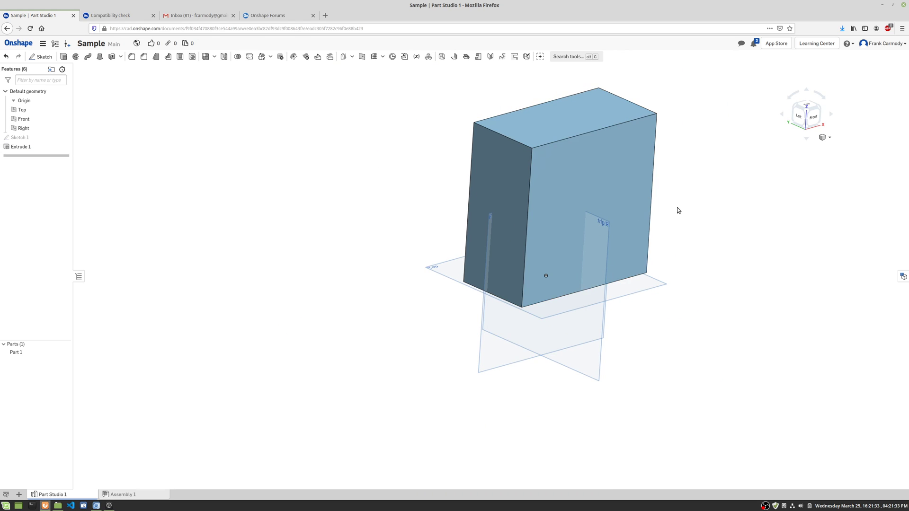
right_click(677, 208)
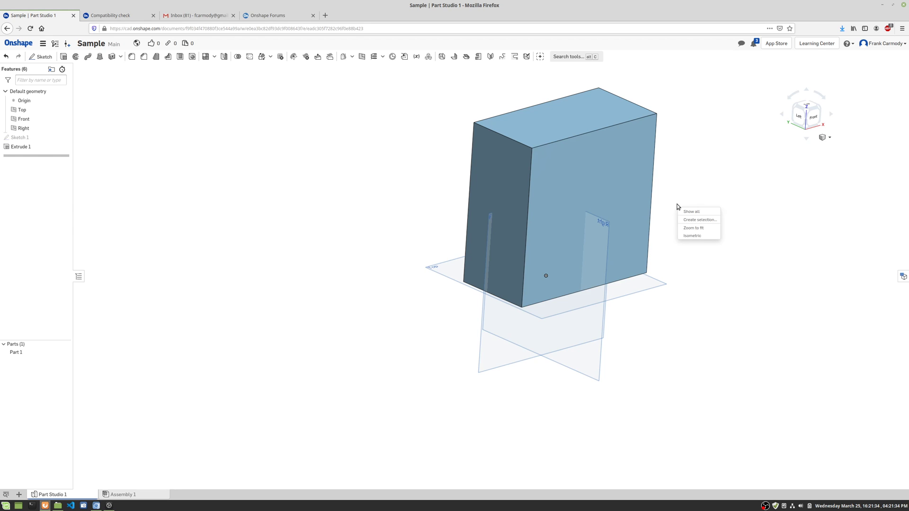
click(694, 228)
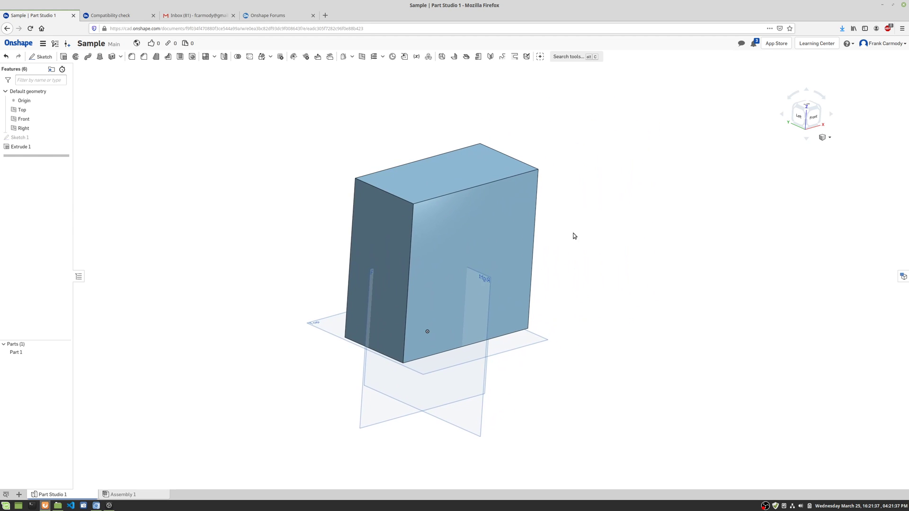
mouse_move(508, 186)
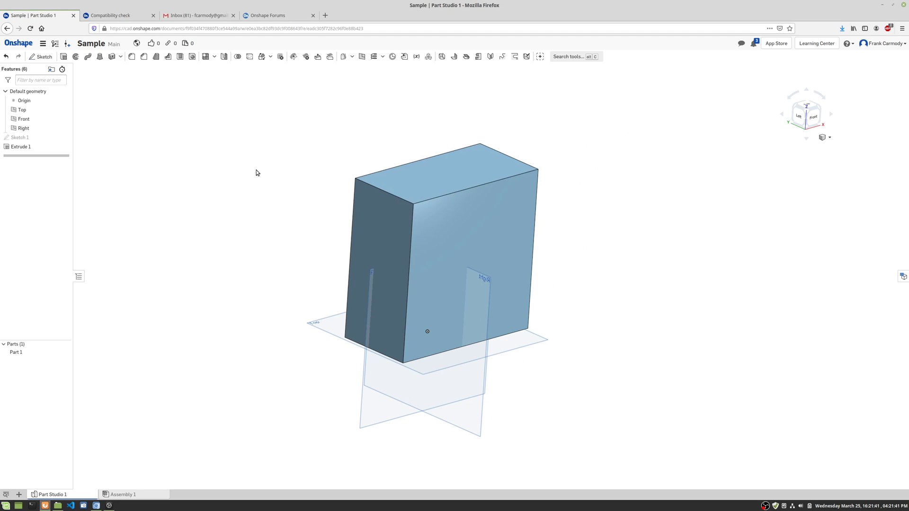
mouse_move(545, 252)
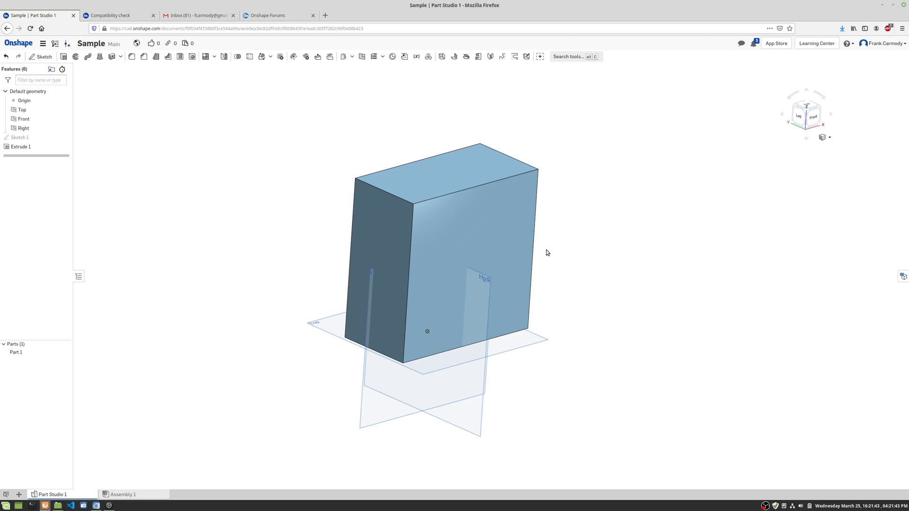
mouse_move(721, 379)
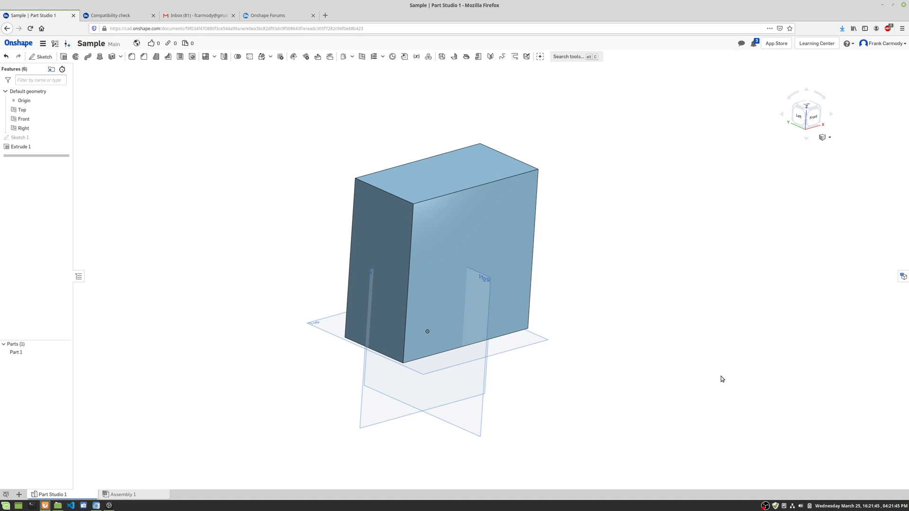